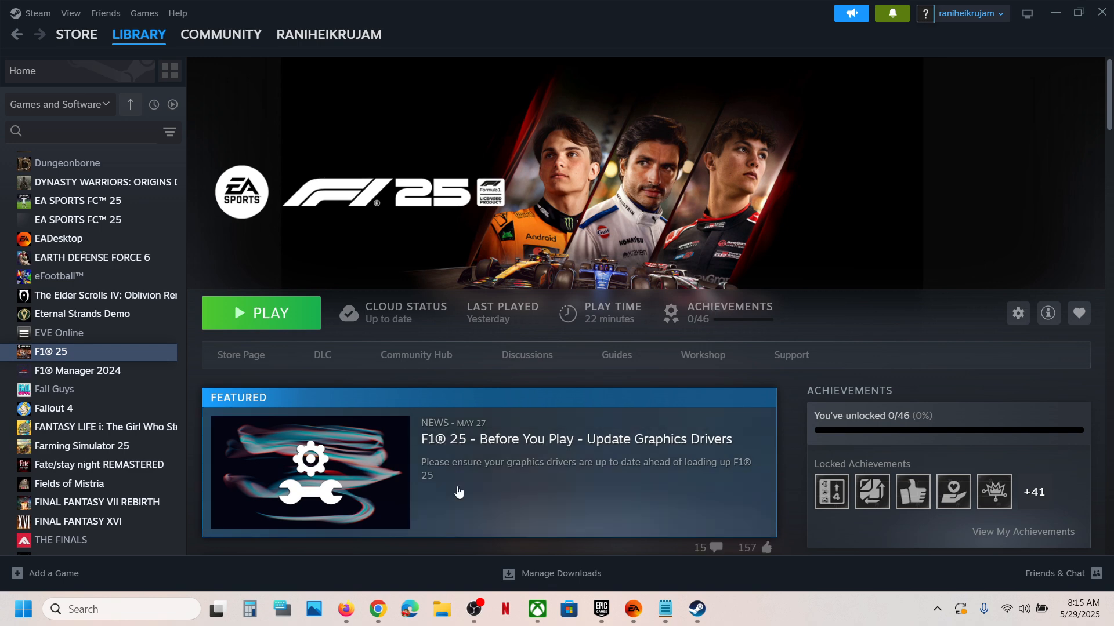
# Switch from Steam's F1 25 library page to a new File Explorer window at Home
pyautogui.click(441, 609)
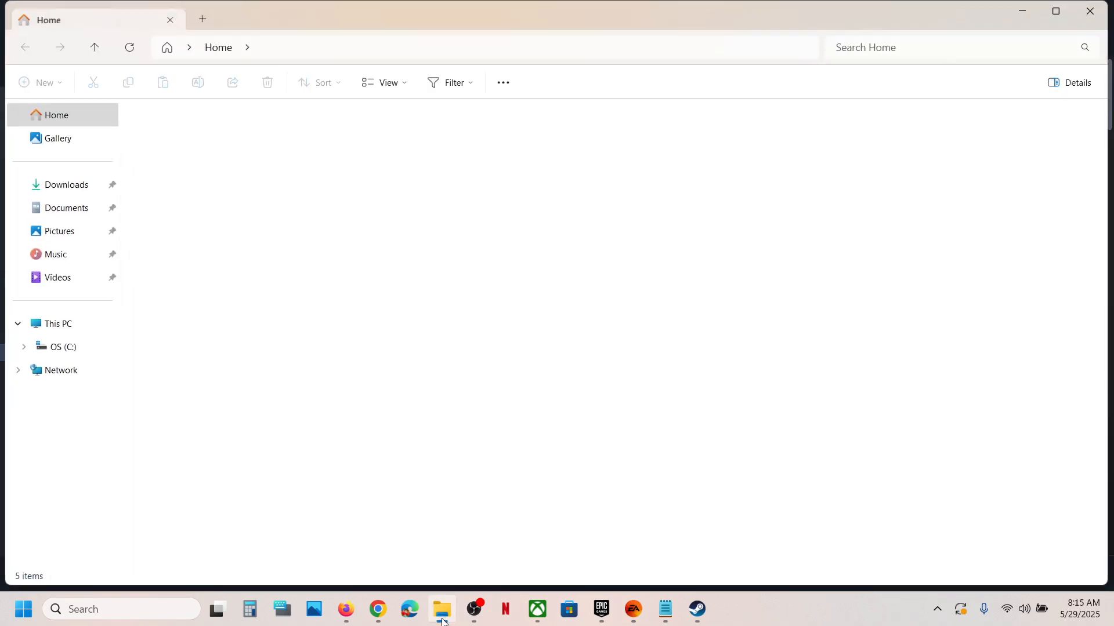
# Go into the Steam installation folder under Program Files (x86) on the C: drive
pyautogui.click(57, 323)
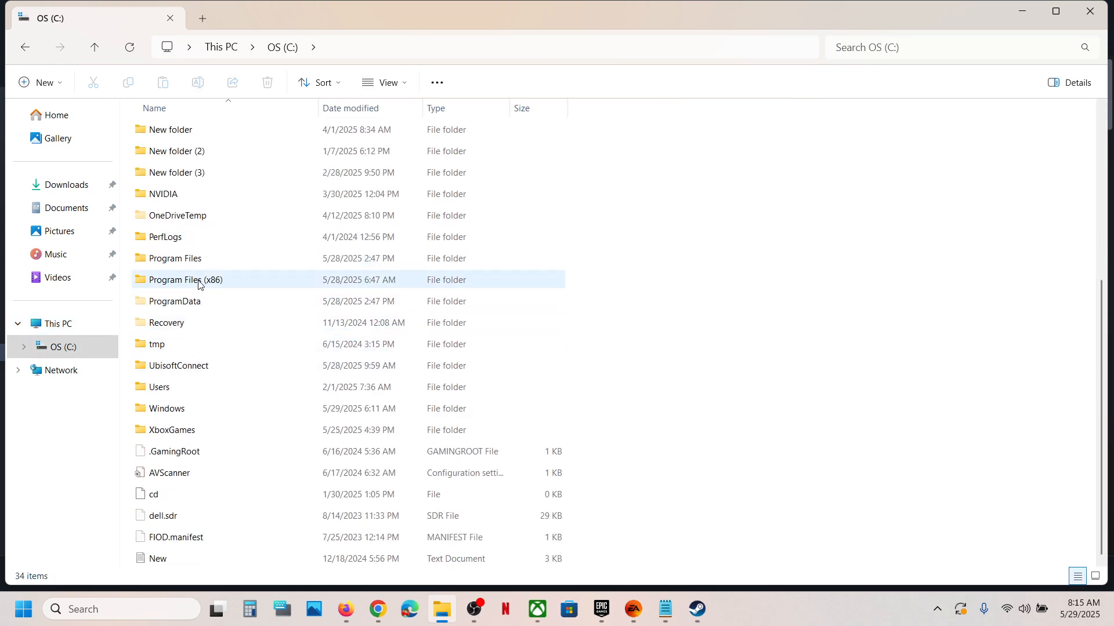
pyautogui.doubleClick(186, 279)
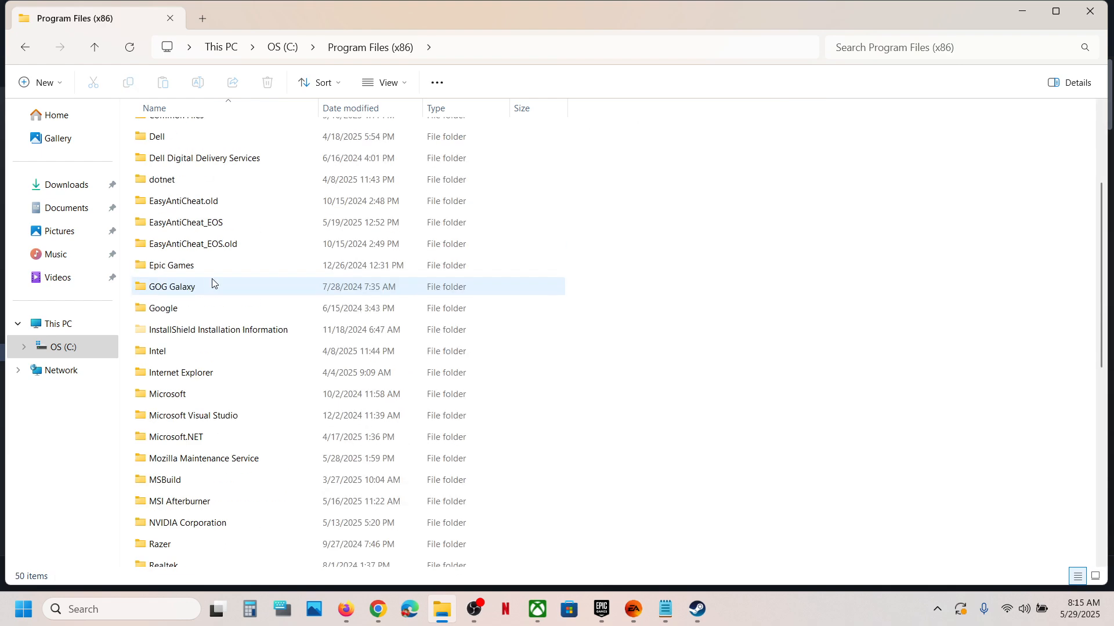
pyautogui.scroll(-3)
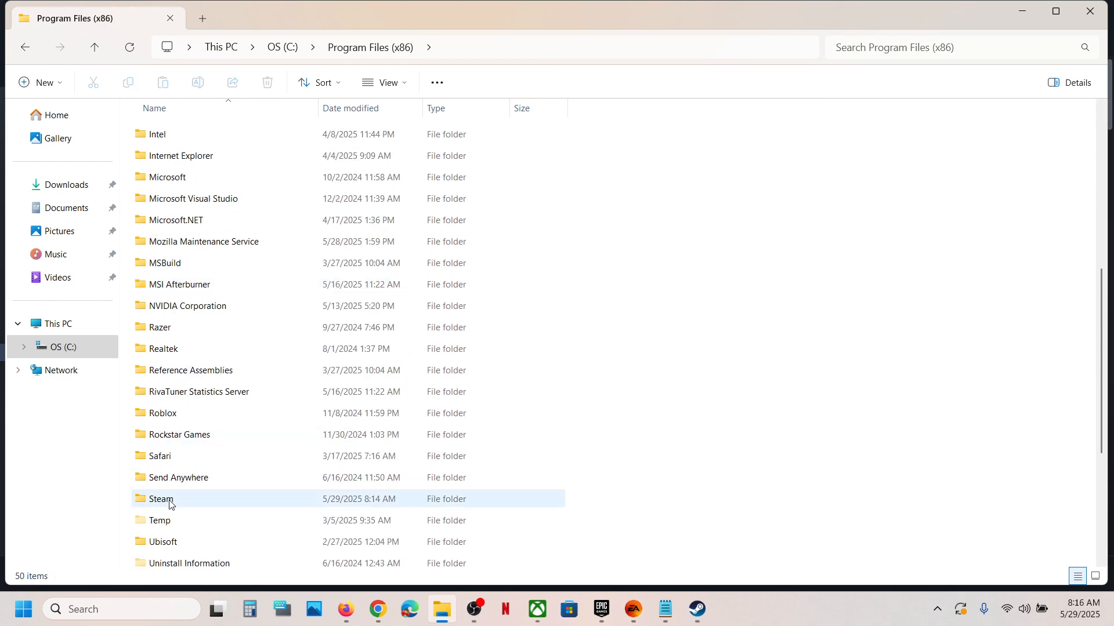
pyautogui.doubleClick(160, 499)
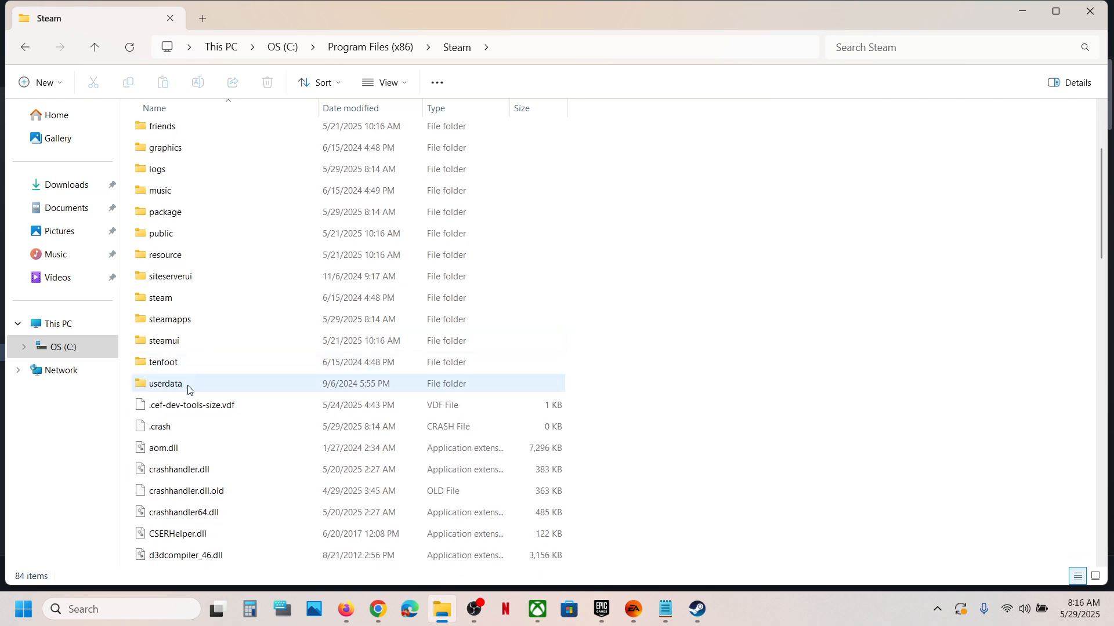
# Enter userdata and the user's numbered account folder
pyautogui.doubleClick(166, 384)
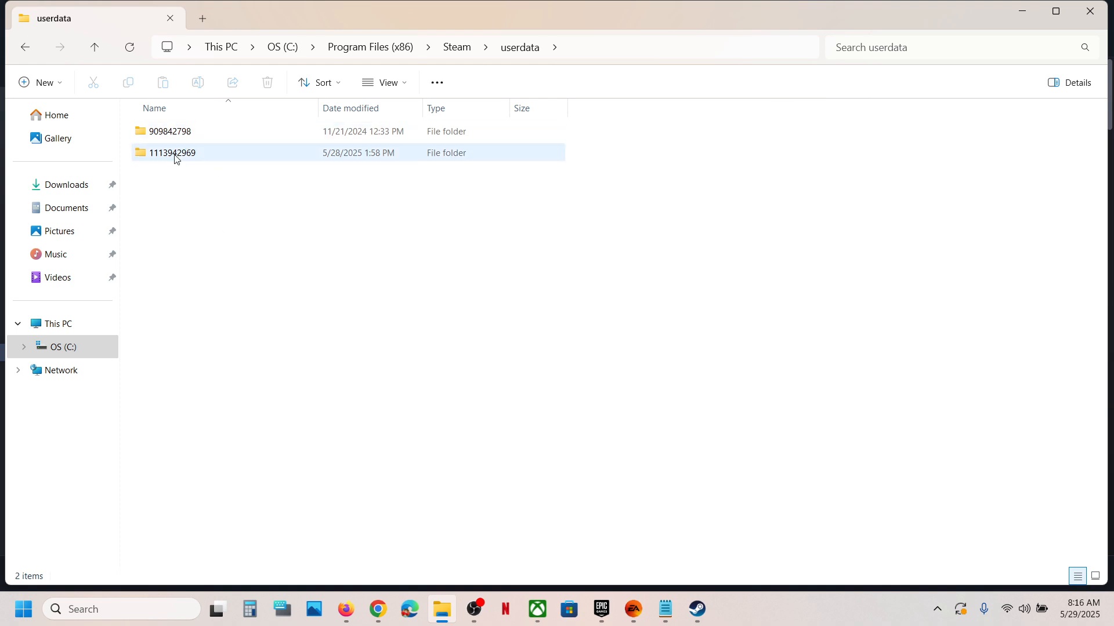
pyautogui.doubleClick(172, 153)
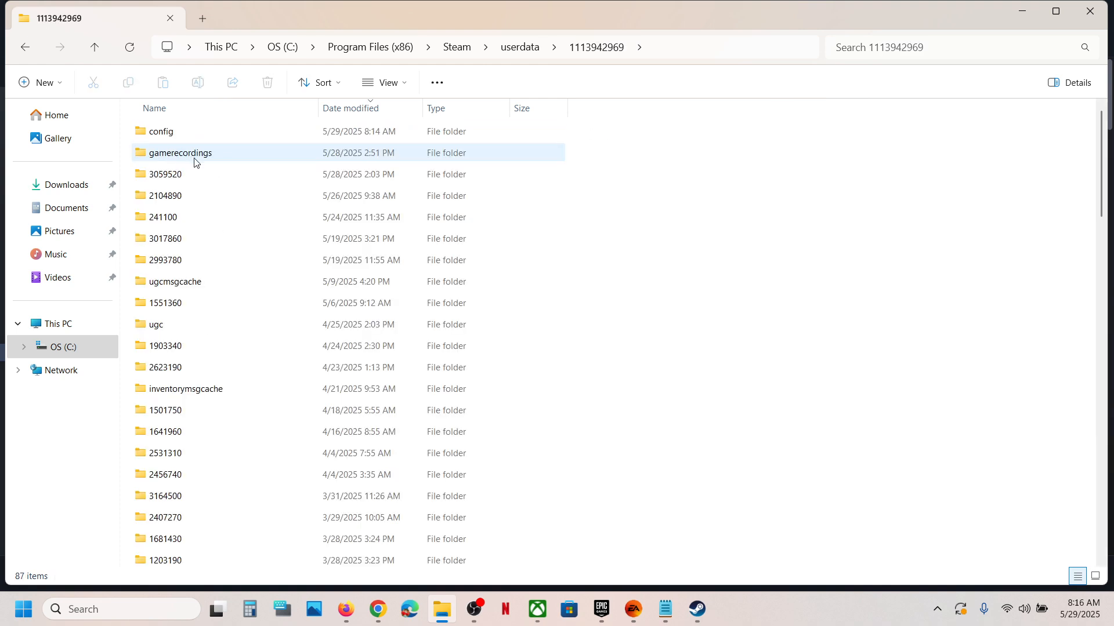
# Enter game folder 3059520 and inspect the savegame files in its remote folder
pyautogui.click(166, 174)
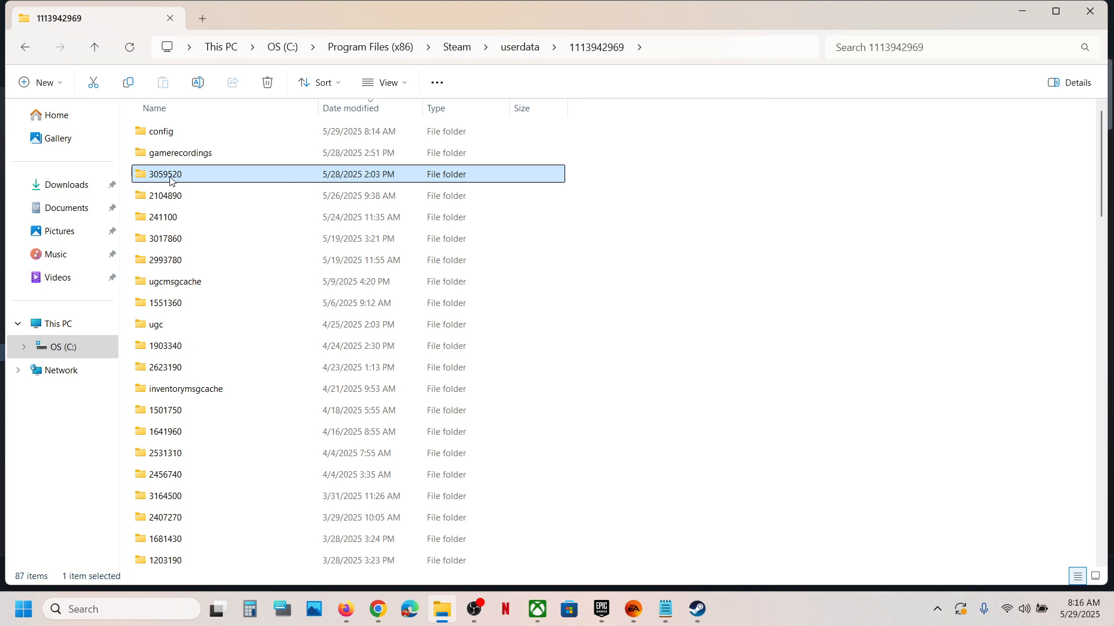
pyautogui.moveTo(178, 182)
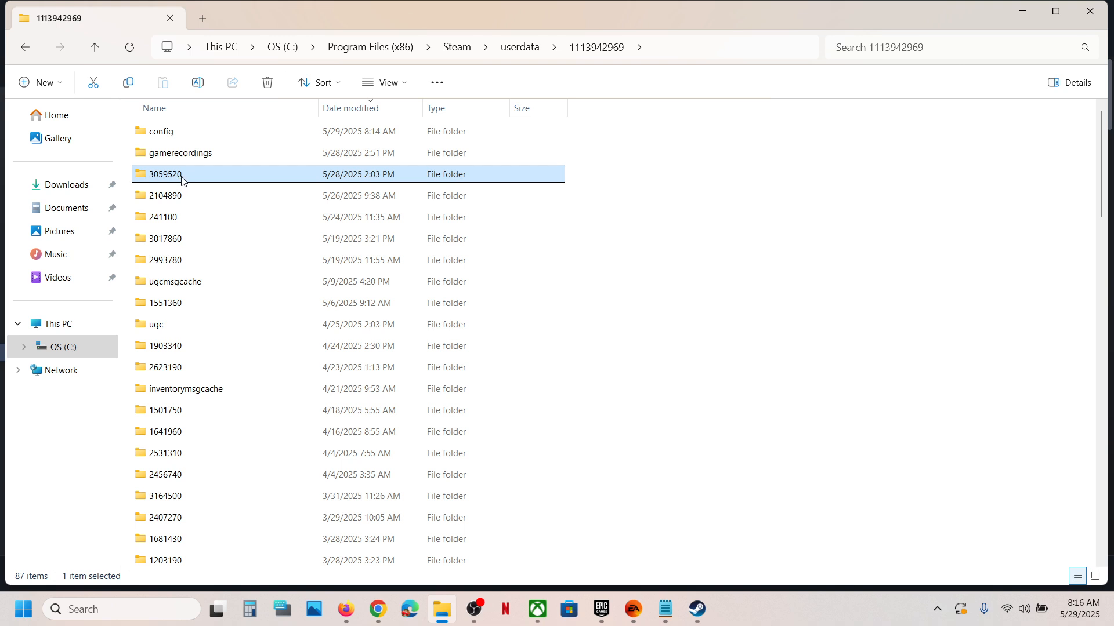
pyautogui.doubleClick(165, 174)
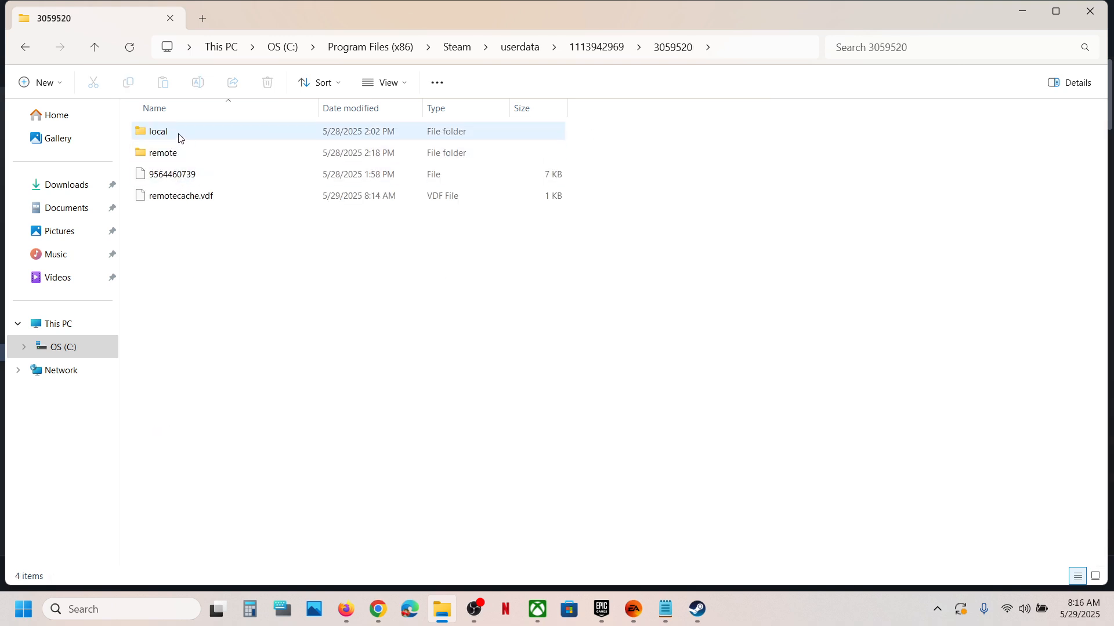
pyautogui.doubleClick(162, 153)
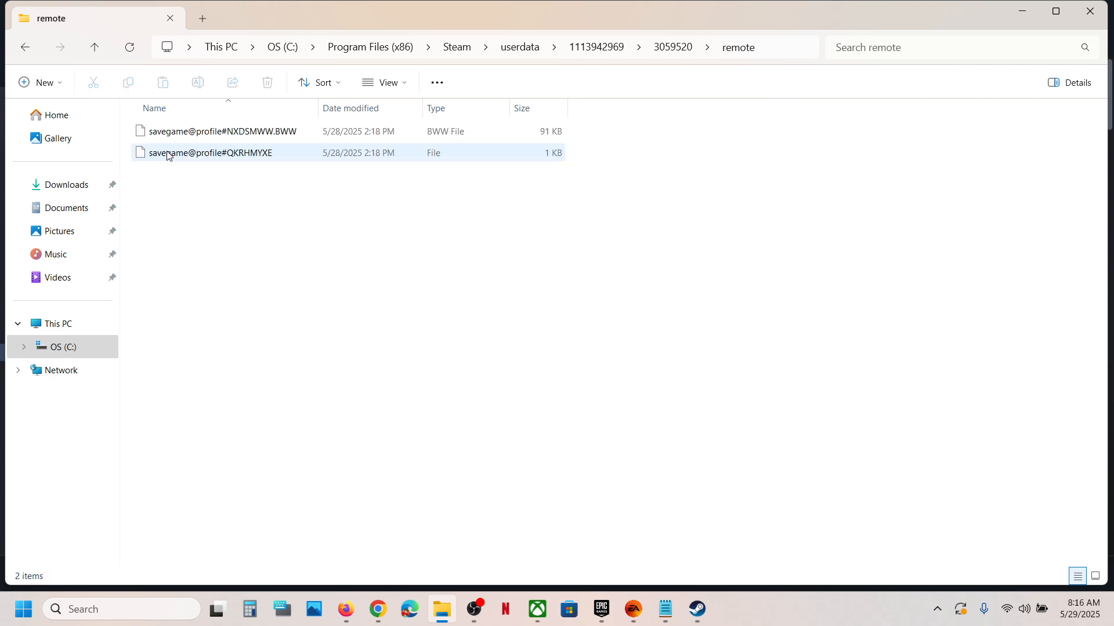
pyautogui.press('ctrl+a')
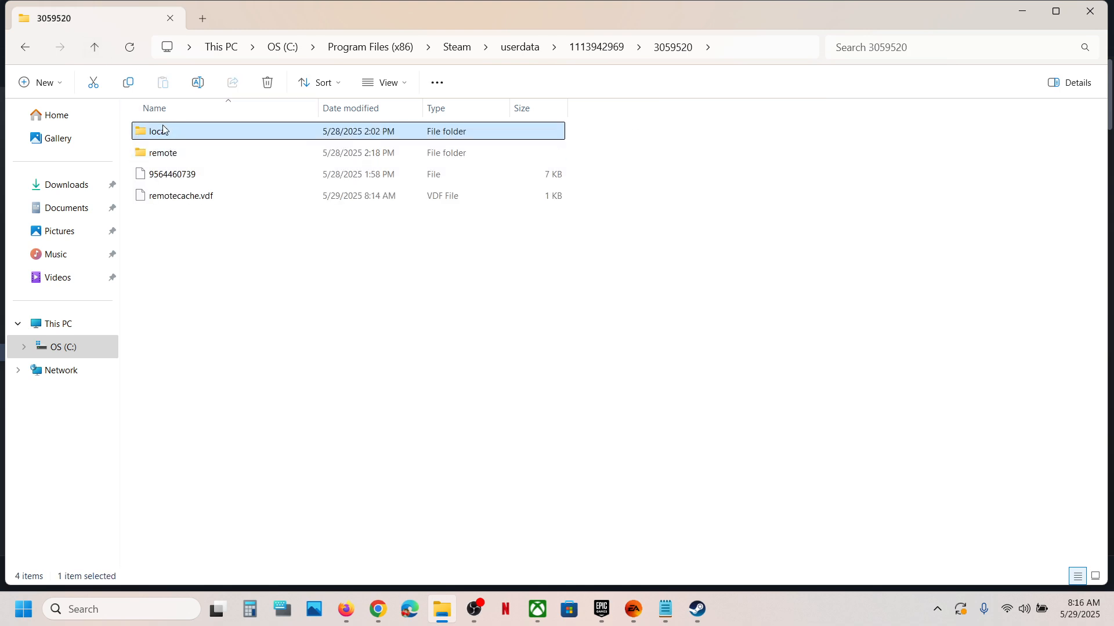
# Check the savegame folder inside local, then return to the 3059520 listing
pyautogui.doubleClick(157, 131)
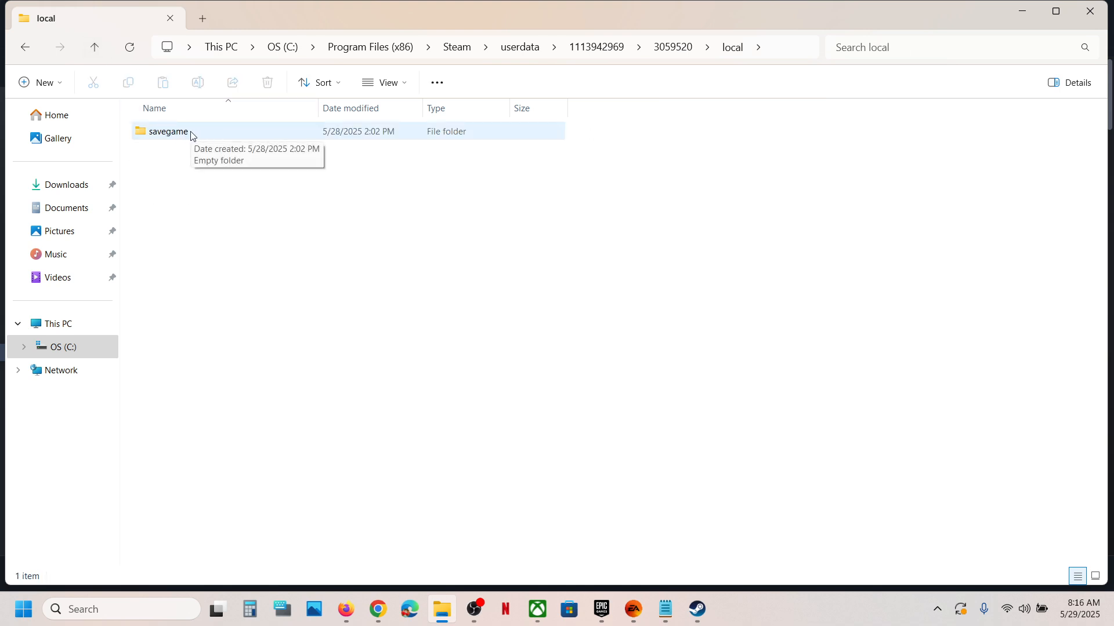
pyautogui.click(168, 131)
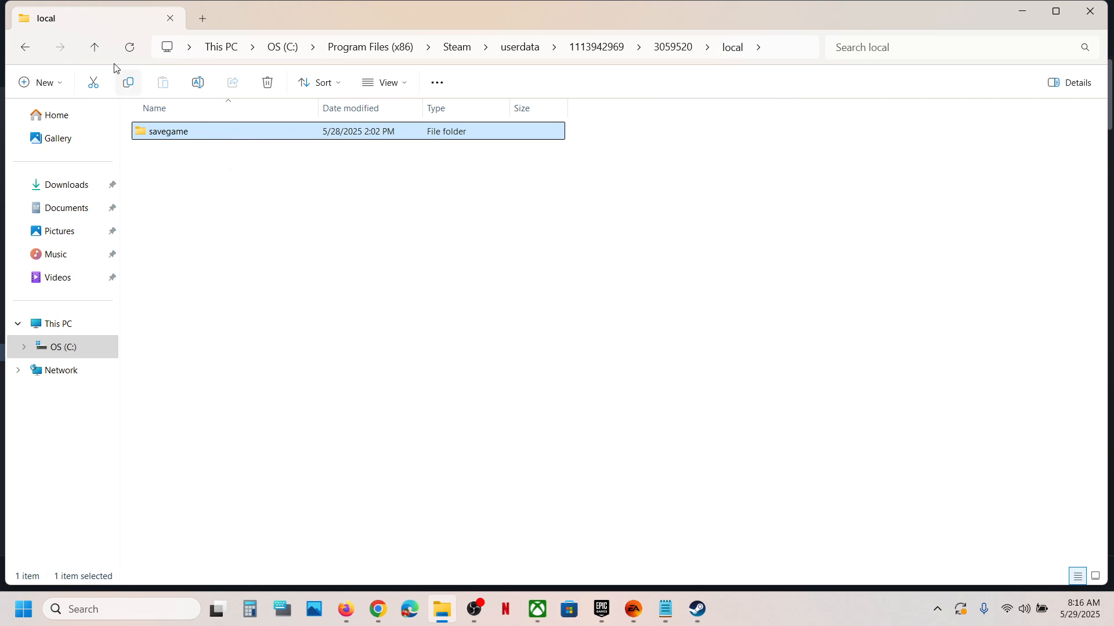
pyautogui.click(94, 47)
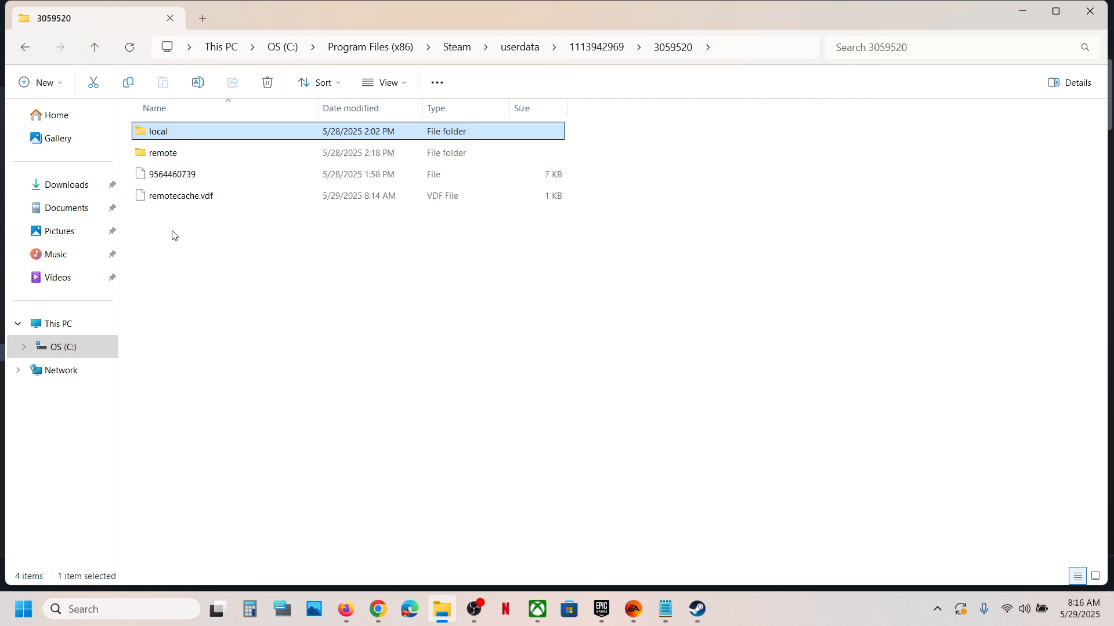
# Go to Documents\My Games\F1 25\hardwaresettings
pyautogui.click(63, 208)
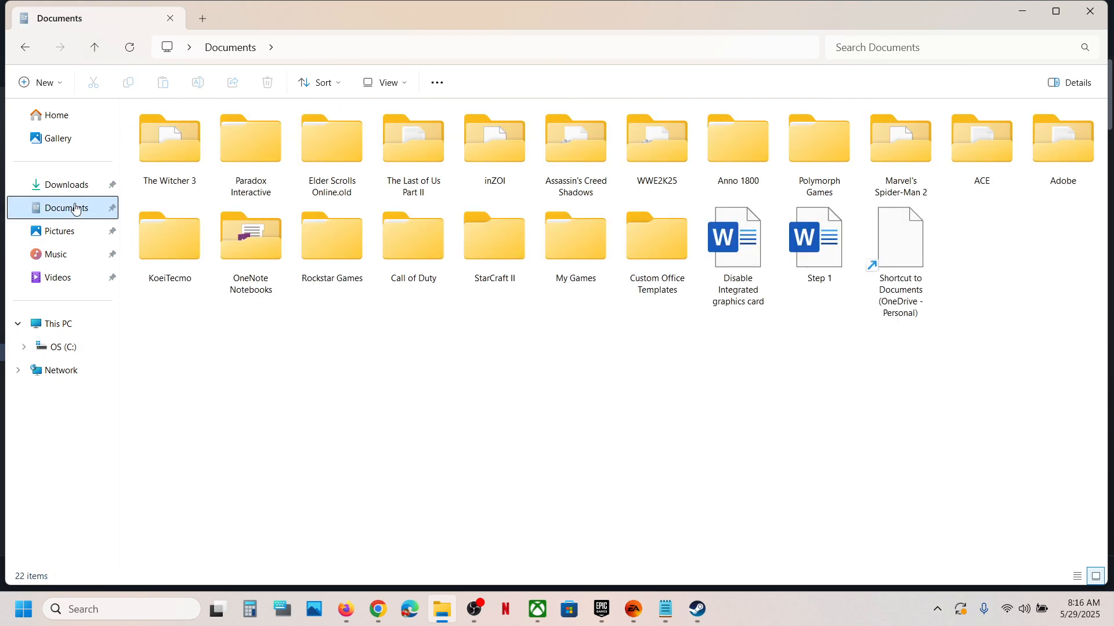
pyautogui.click(574, 238)
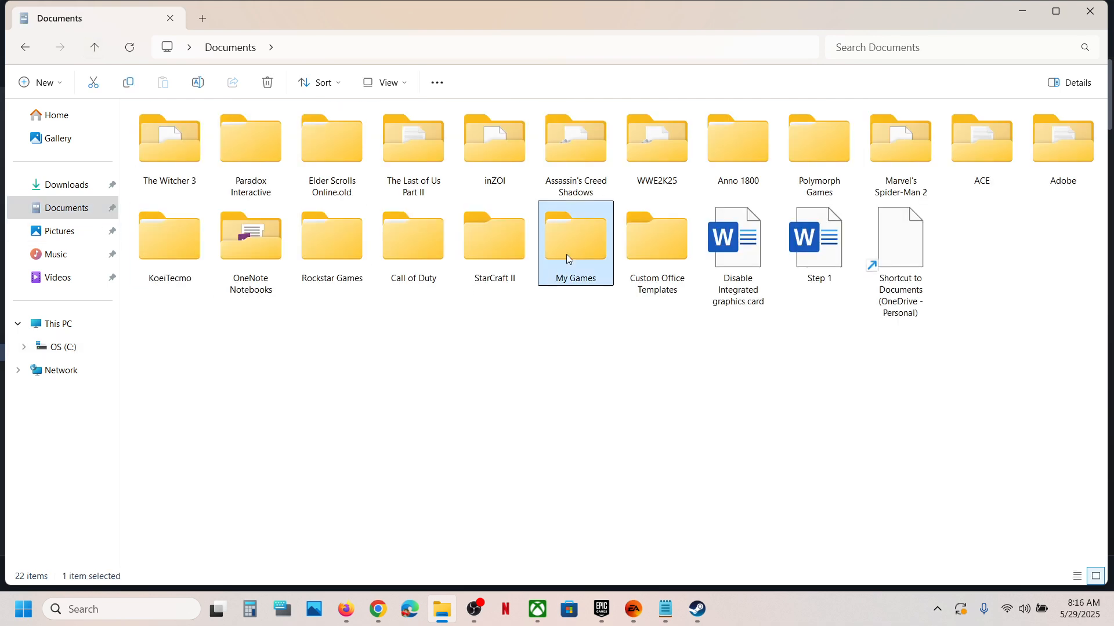
pyautogui.doubleClick(574, 243)
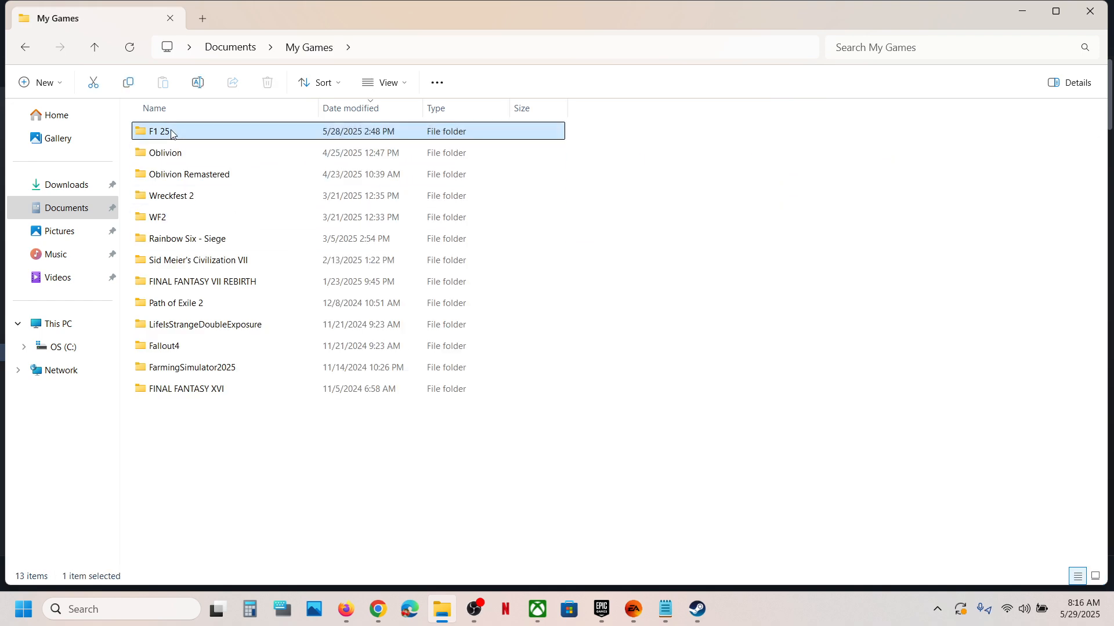
pyautogui.doubleClick(159, 131)
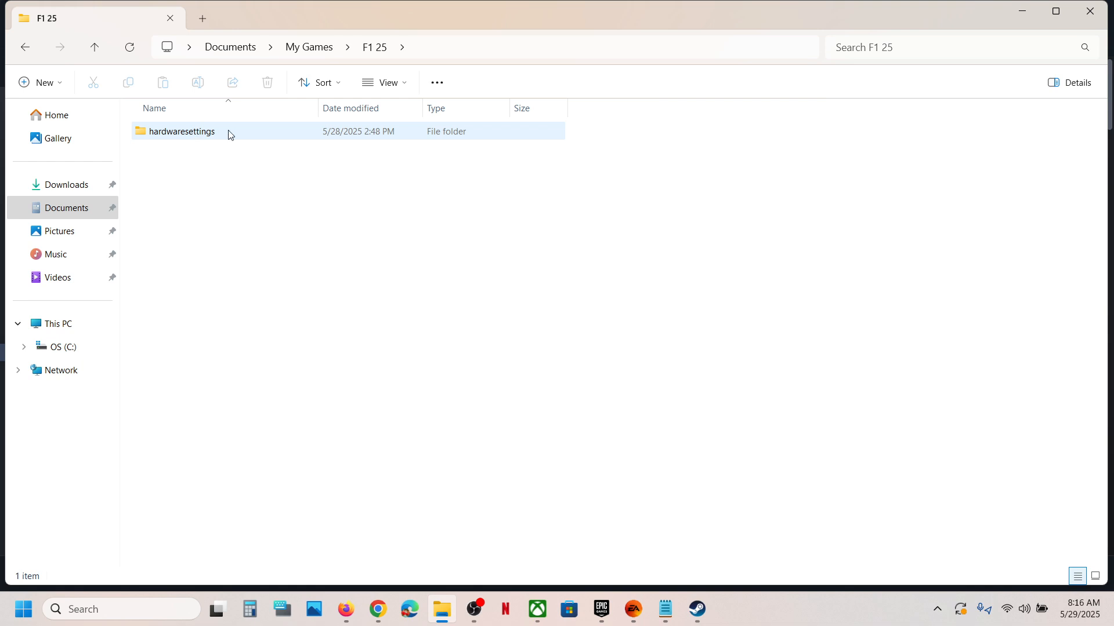
pyautogui.doubleClick(181, 132)
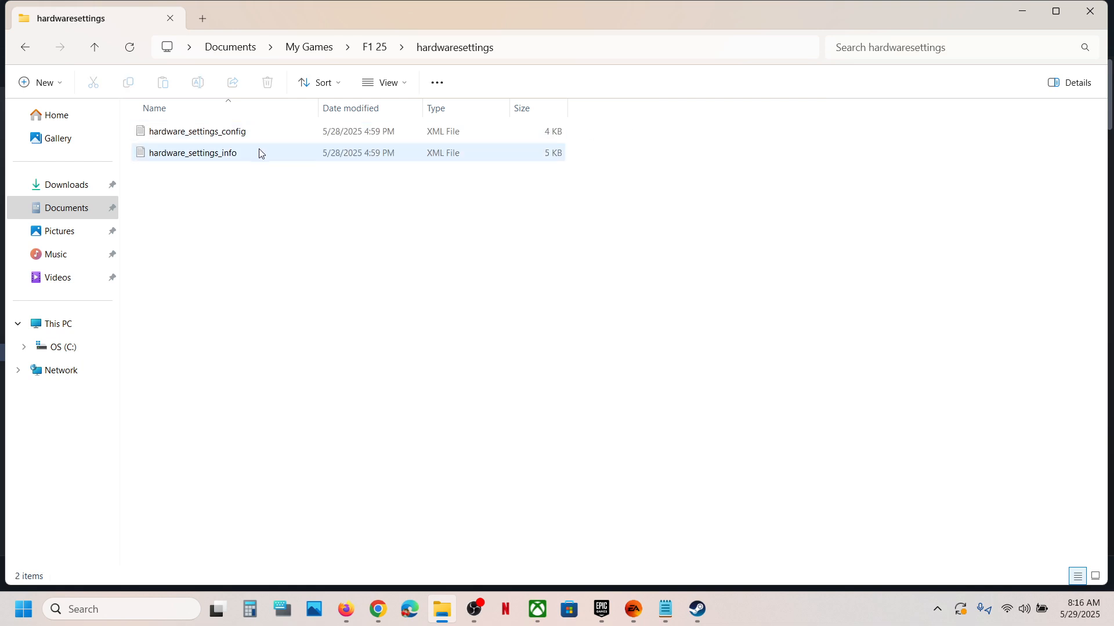
# View the hardware_settings_config XML, then return to the F1 25 page in Steam
pyautogui.click(197, 131)
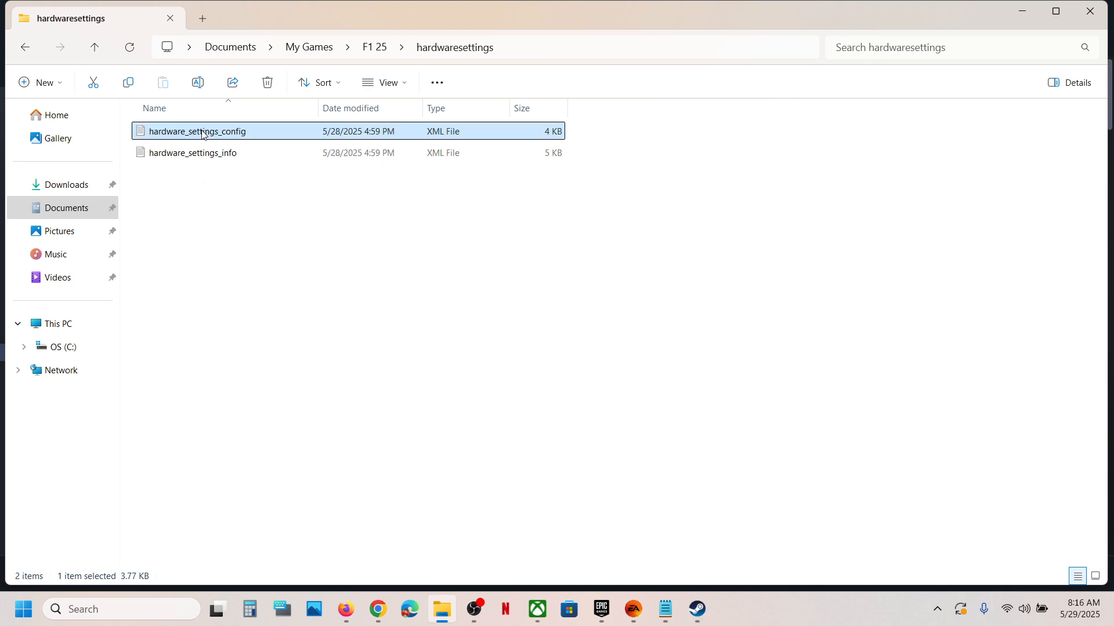
pyautogui.doubleClick(197, 131)
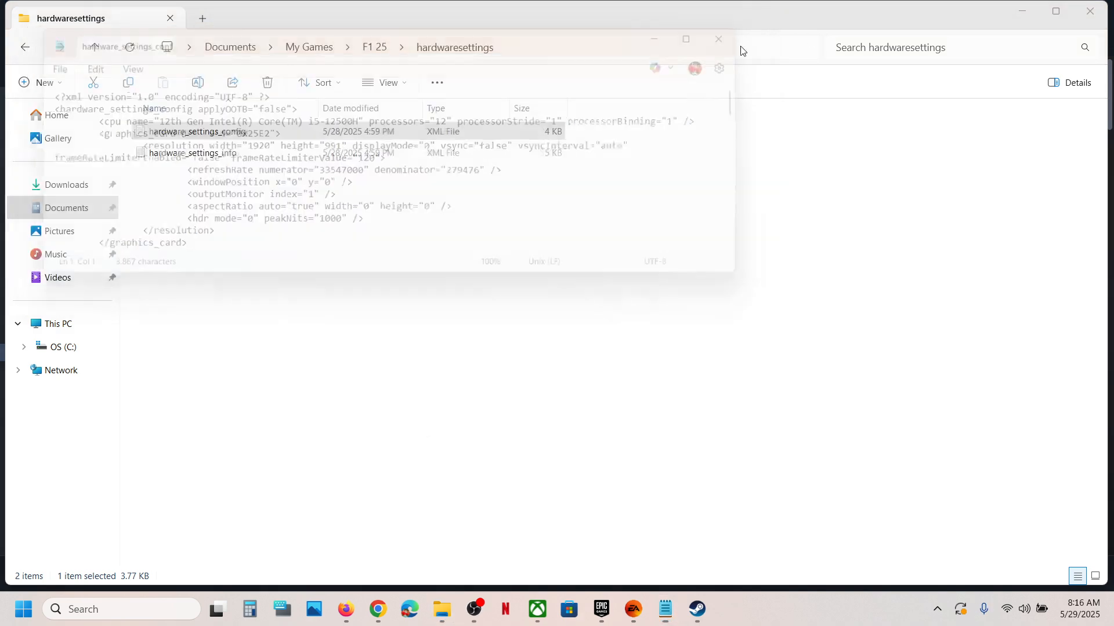
pyautogui.click(694, 609)
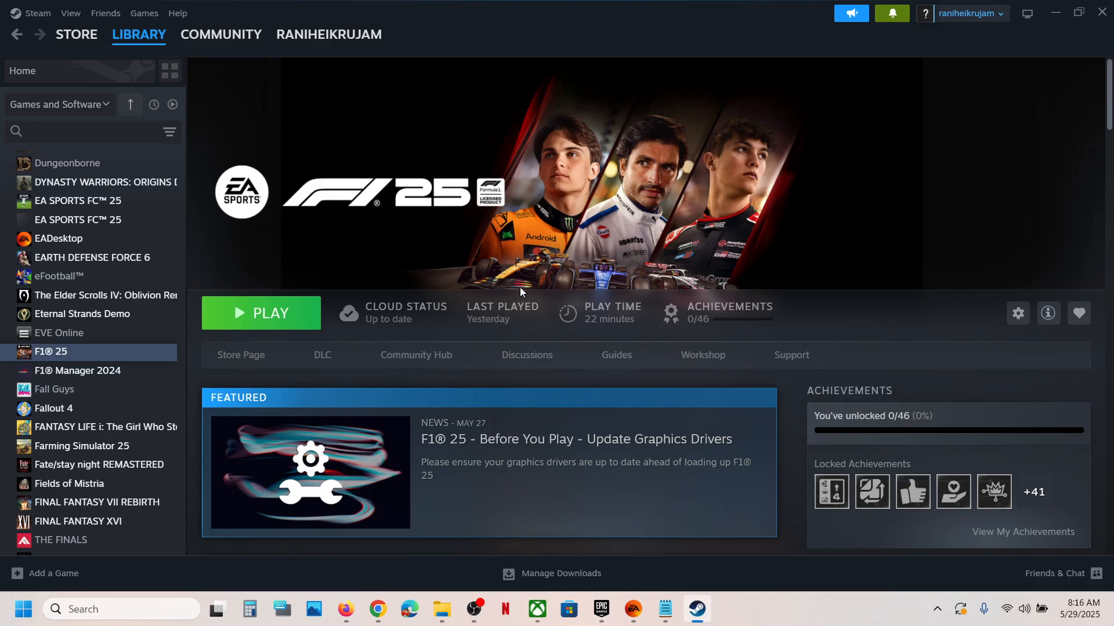
pyautogui.moveTo(751, 622)
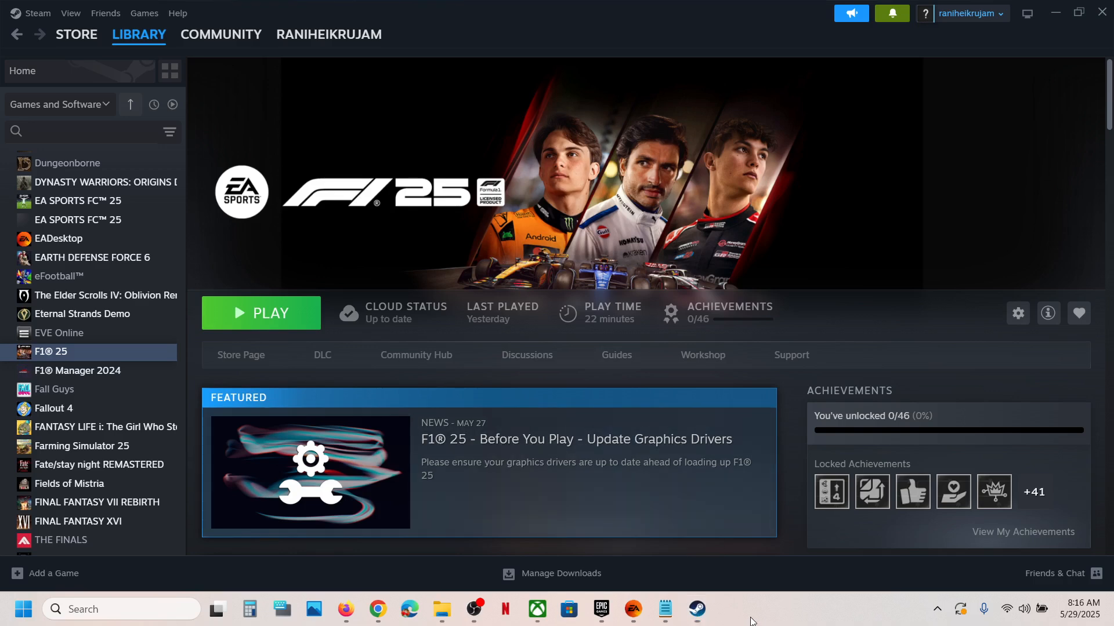